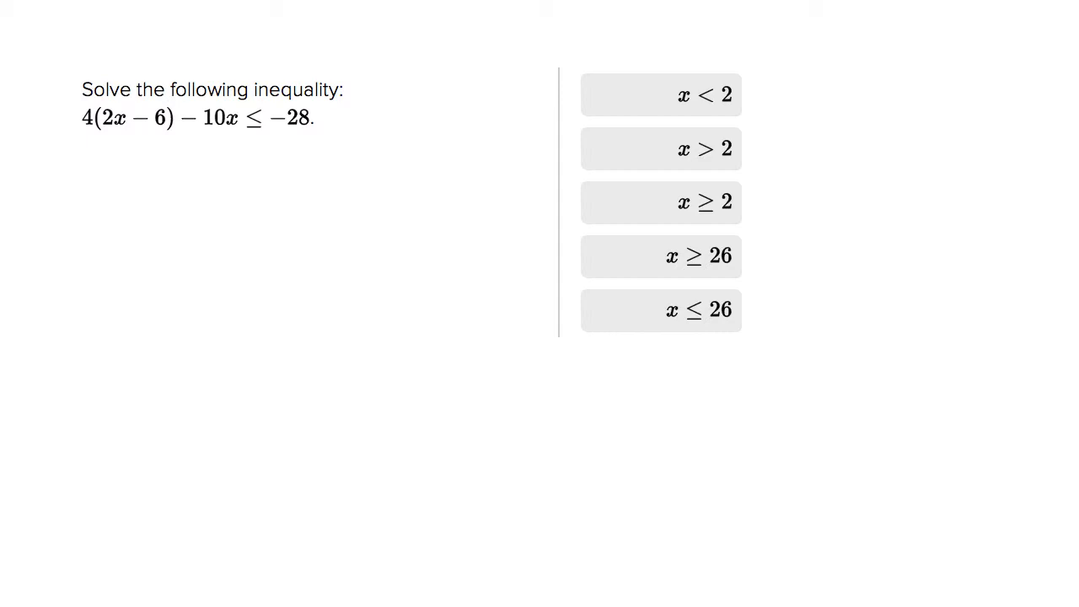
pyautogui.moveTo(209, 197)
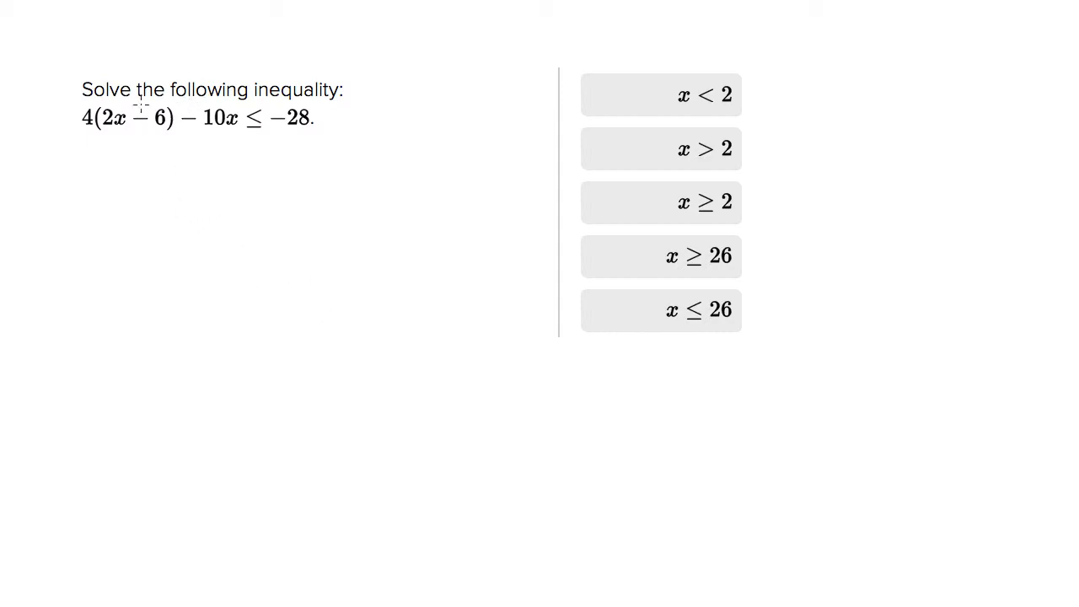
# Circle the leading 4 of the inequality 4(2x−6)−10x ≤ −28
pyautogui.moveTo(151, 76); pyautogui.dragTo(84, 135)
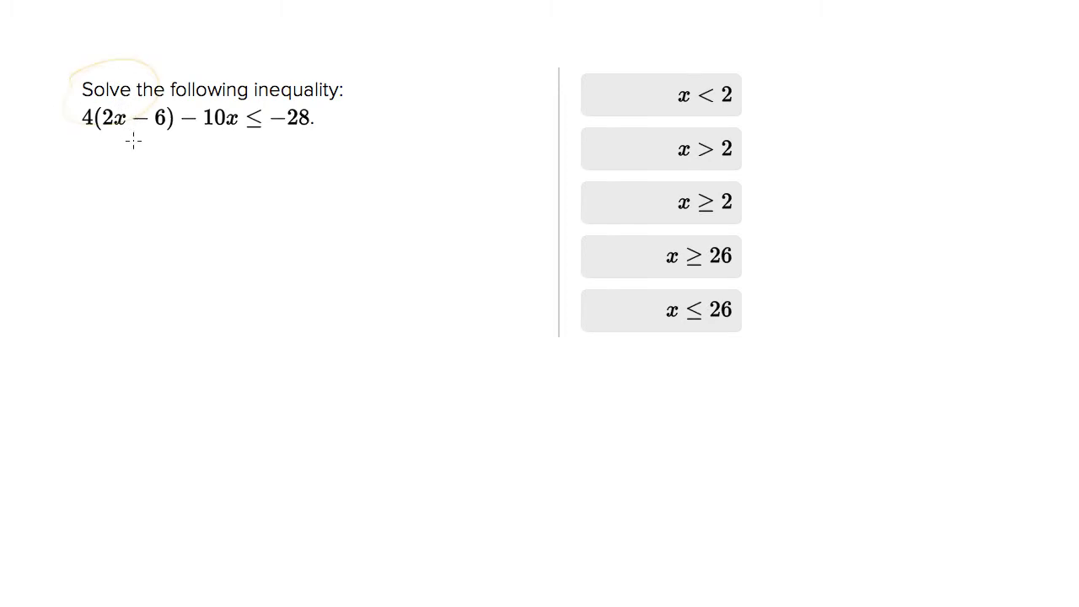
pyautogui.moveTo(121, 143)
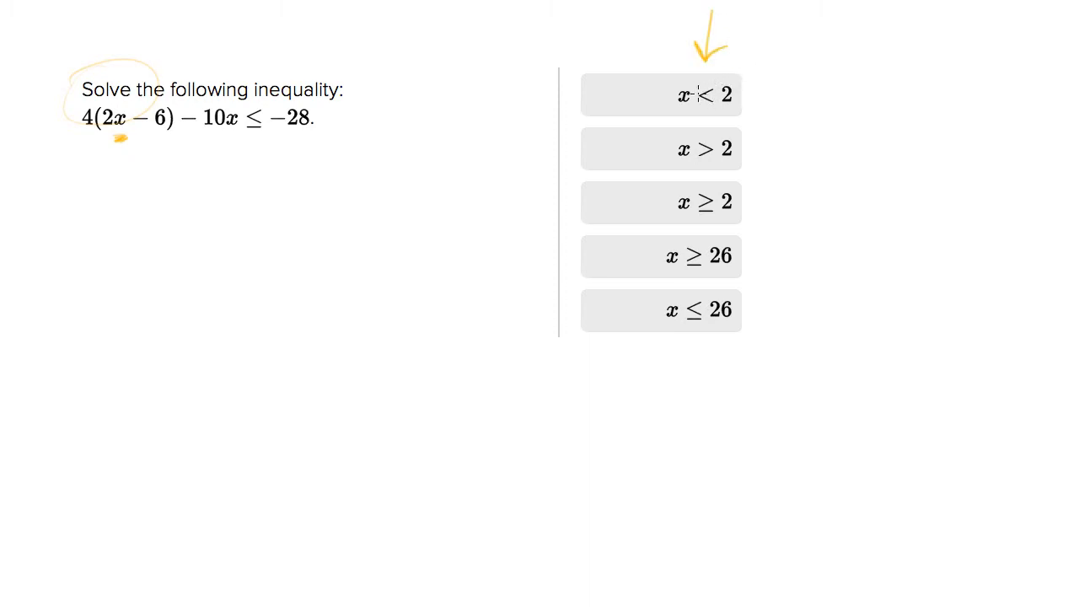
pyautogui.moveTo(61, 232)
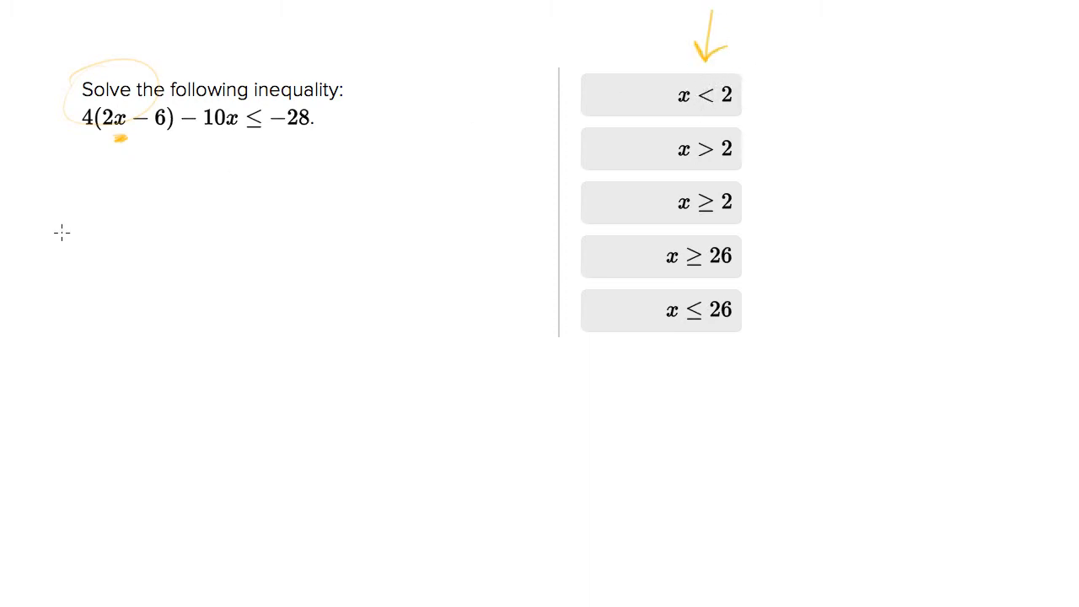
pyautogui.moveTo(78, 192)
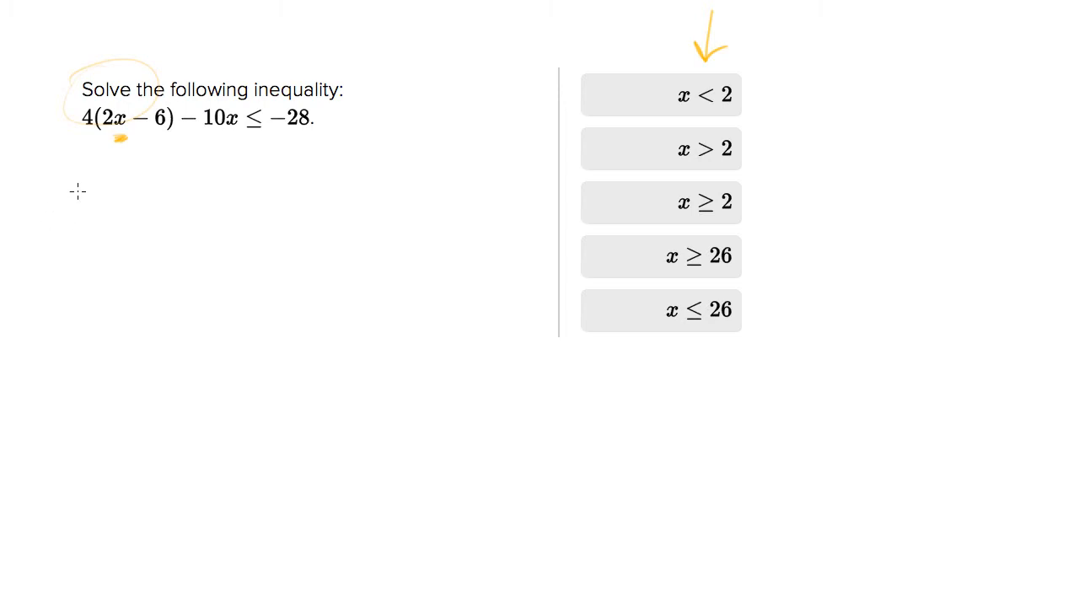
pyautogui.moveTo(56, 187)
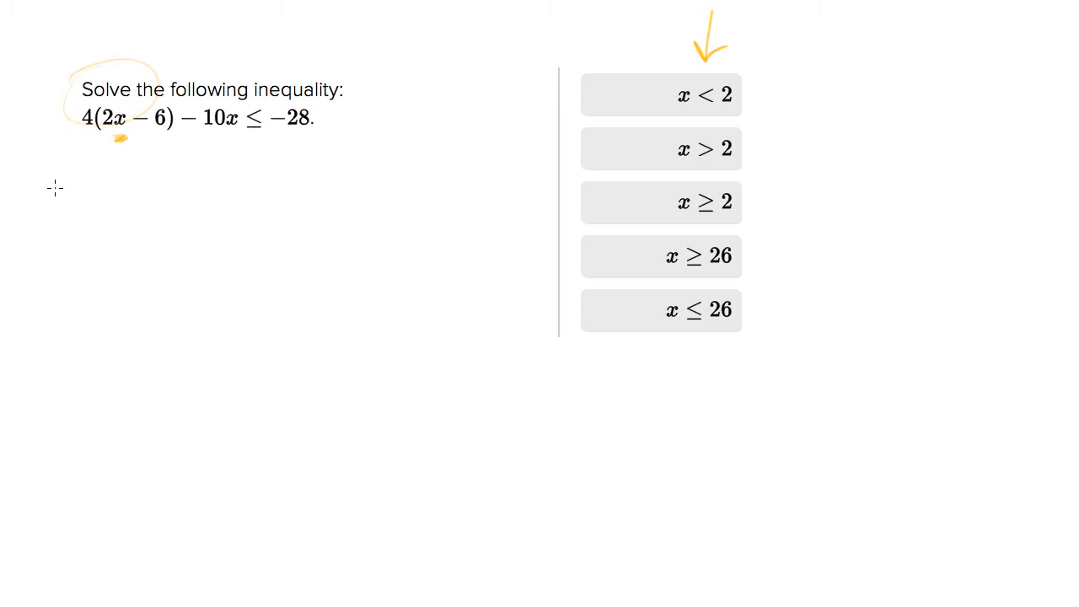
pyautogui.moveTo(44, 216)
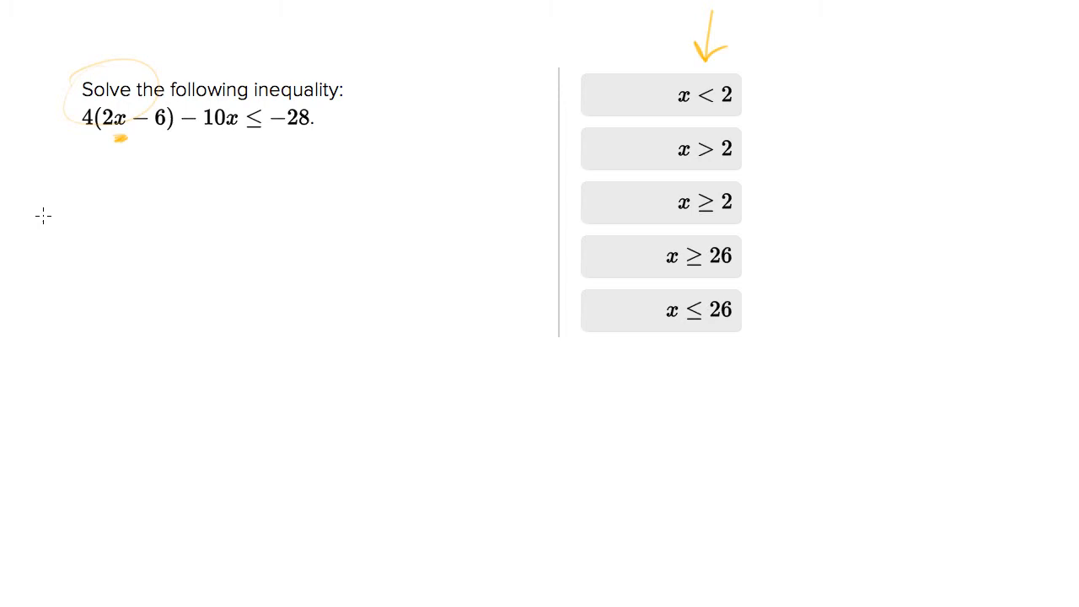
pyautogui.moveTo(84, 285)
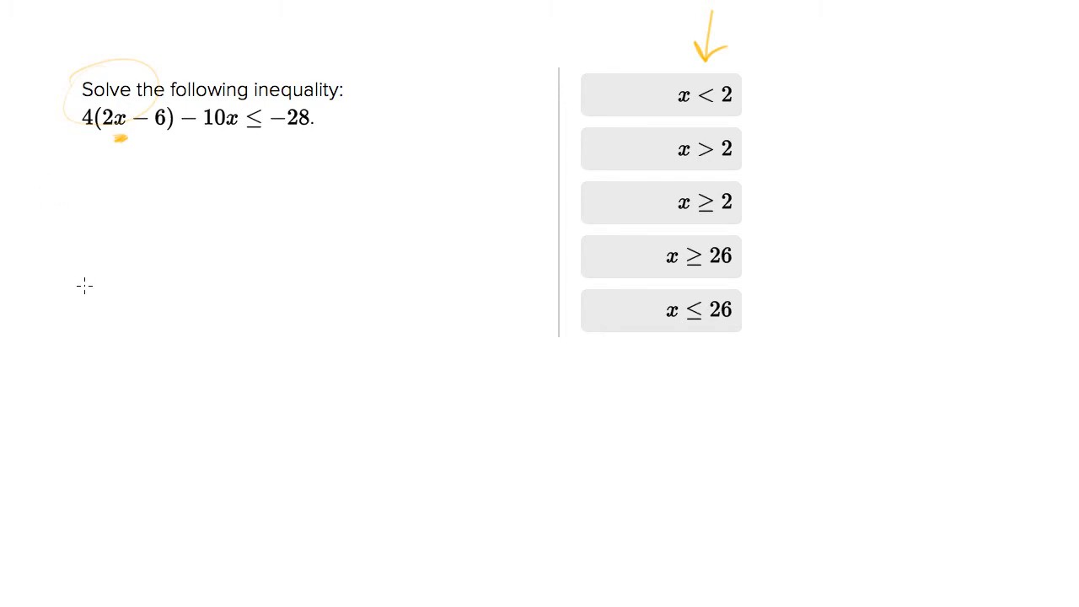
pyautogui.moveTo(84, 243)
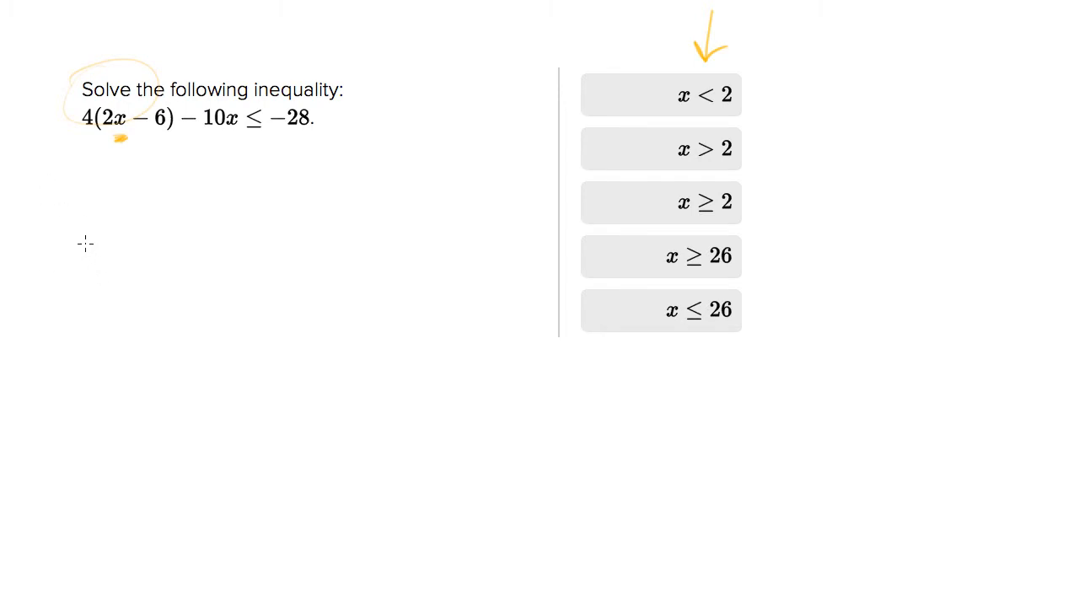
pyautogui.moveTo(92, 236)
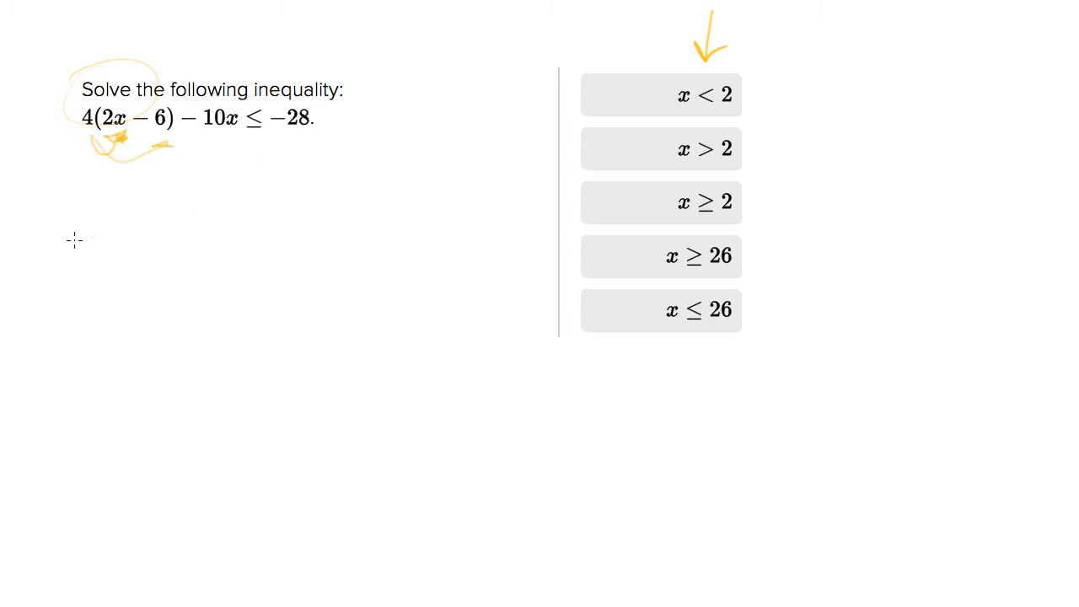
# Handwrite 8x − 24 − 10x ≤ −28 beneath the problem and simplify toward −2x ≤ −4
pyautogui.moveTo(71, 252); pyautogui.dragTo(115, 253)
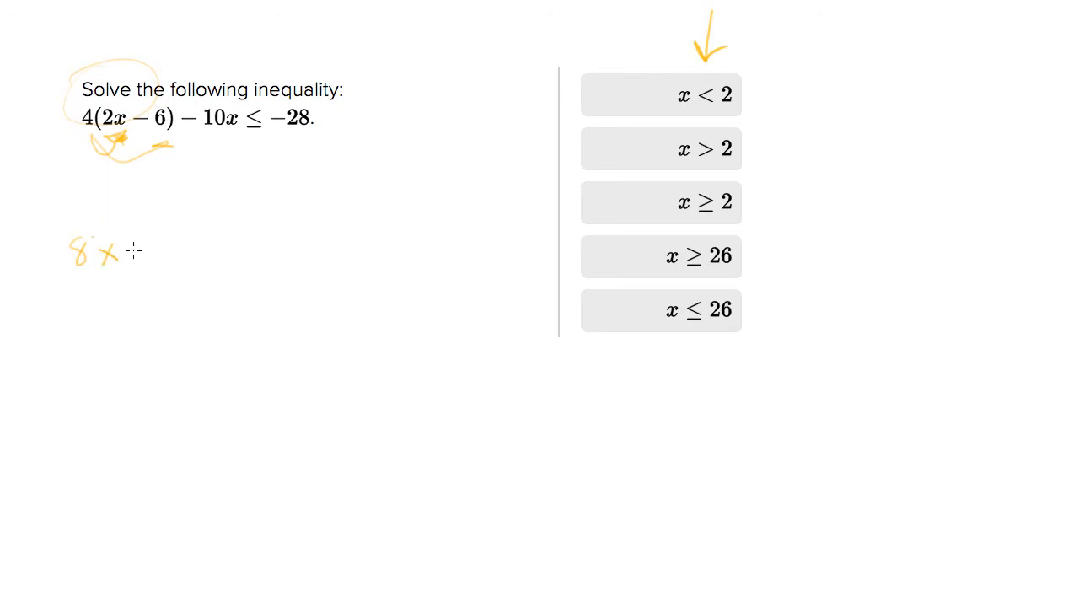
pyautogui.moveTo(135, 250); pyautogui.dragTo(210, 256)
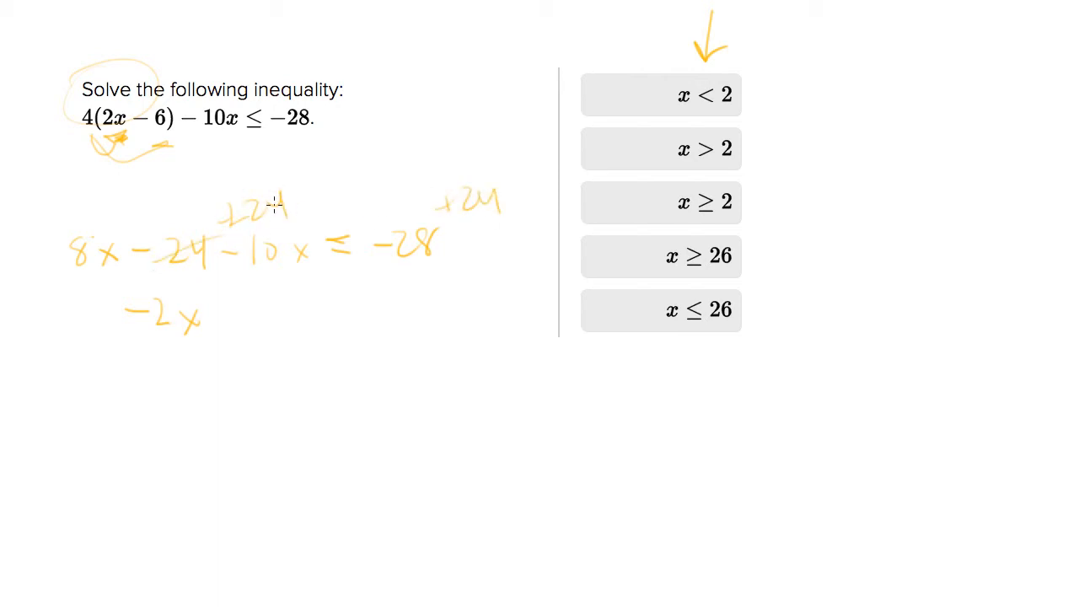
pyautogui.moveTo(252, 211); pyautogui.dragTo(316, 192)
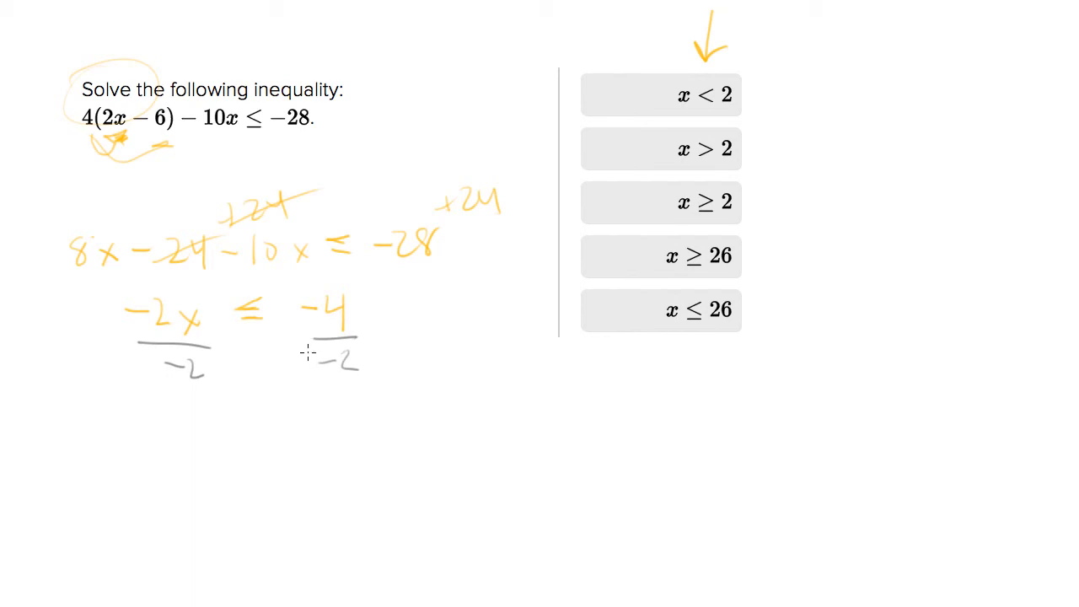
pyautogui.moveTo(307, 317)
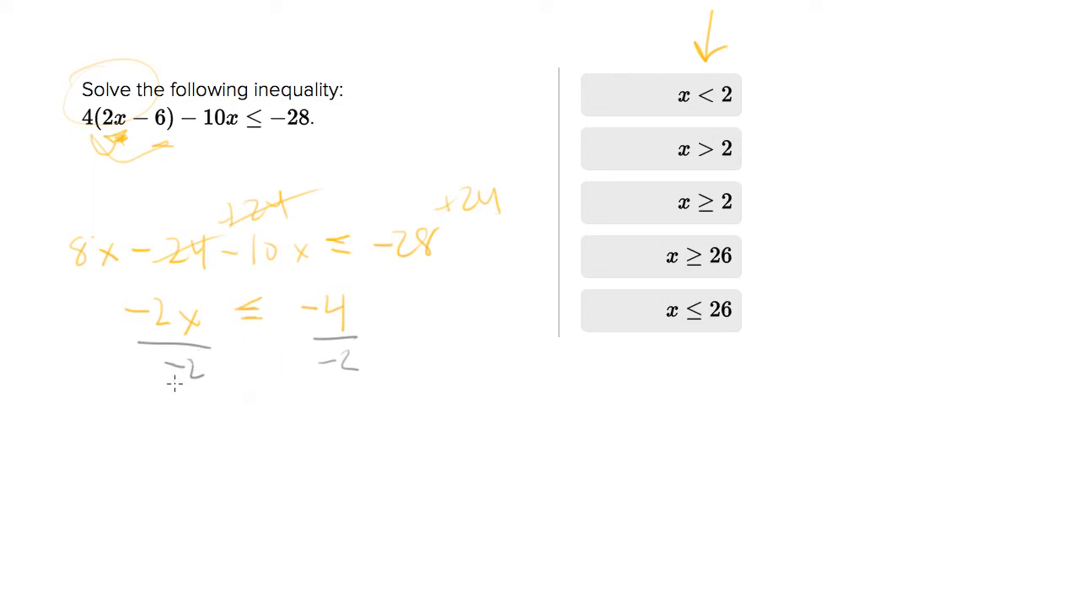
pyautogui.moveTo(209, 370)
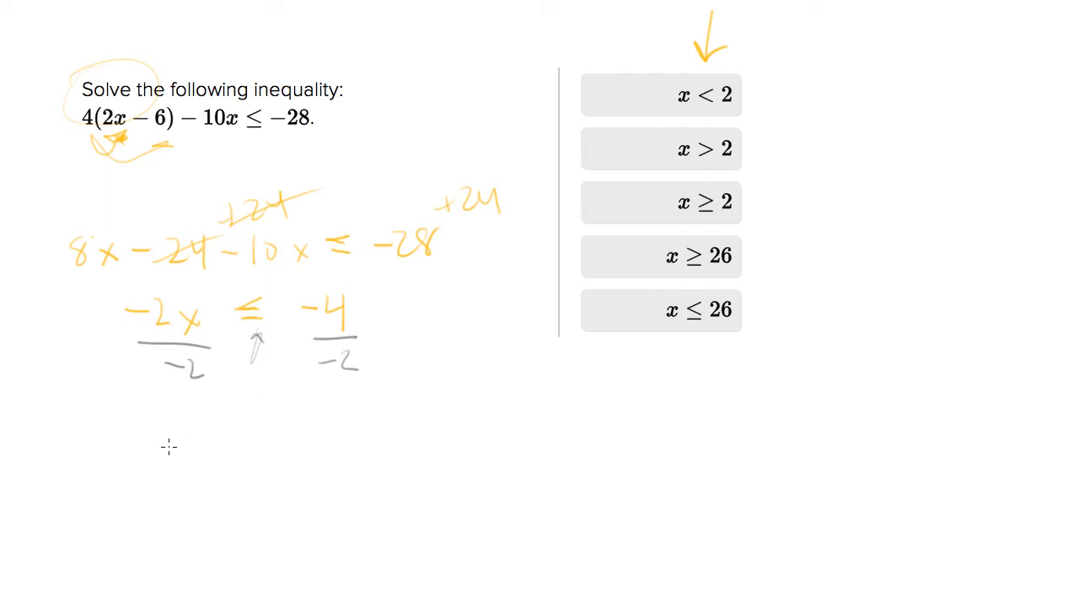
pyautogui.moveTo(158, 432)
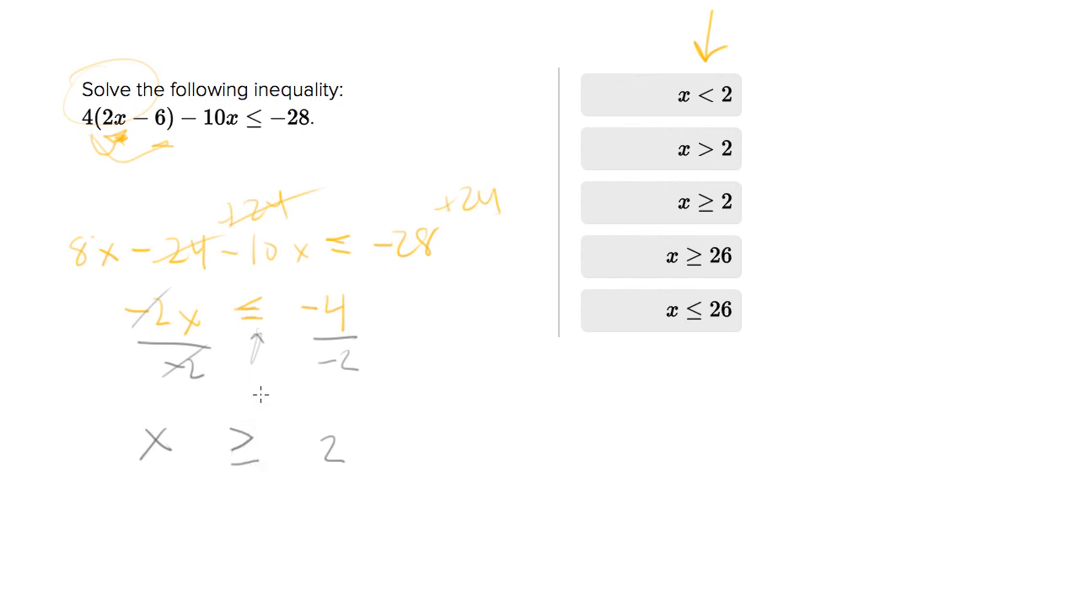
pyautogui.moveTo(186, 465)
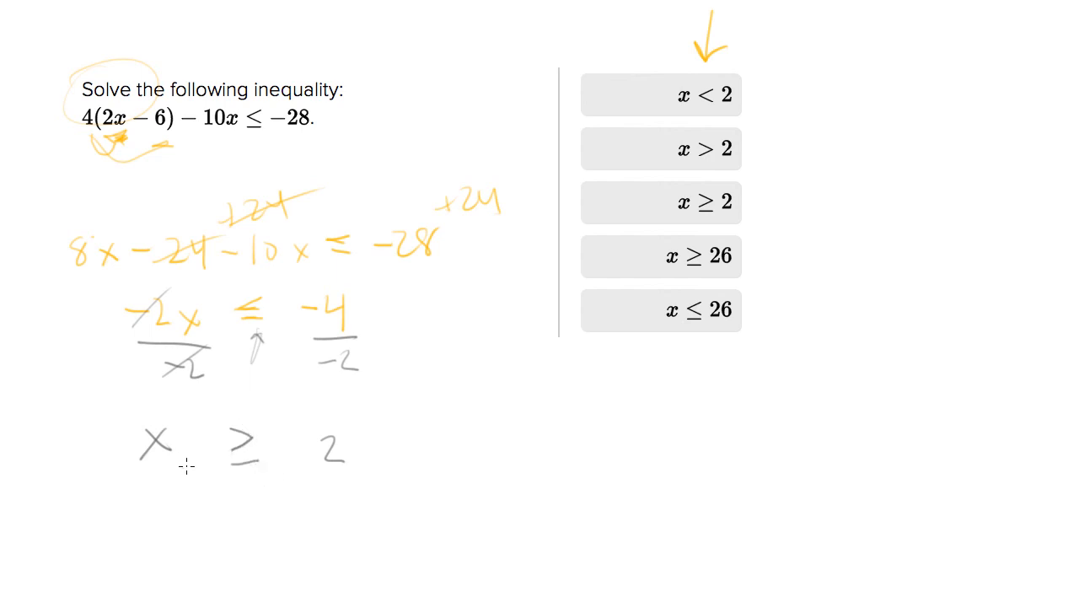